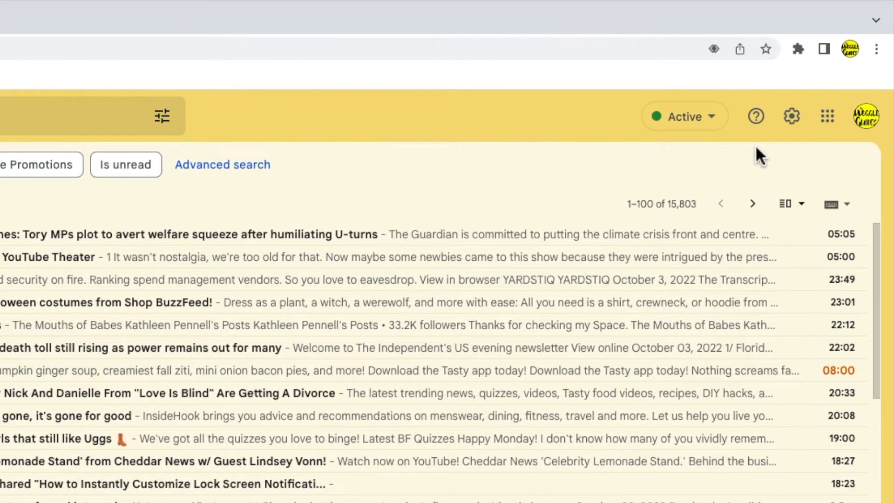
mouse_move(778, 157)
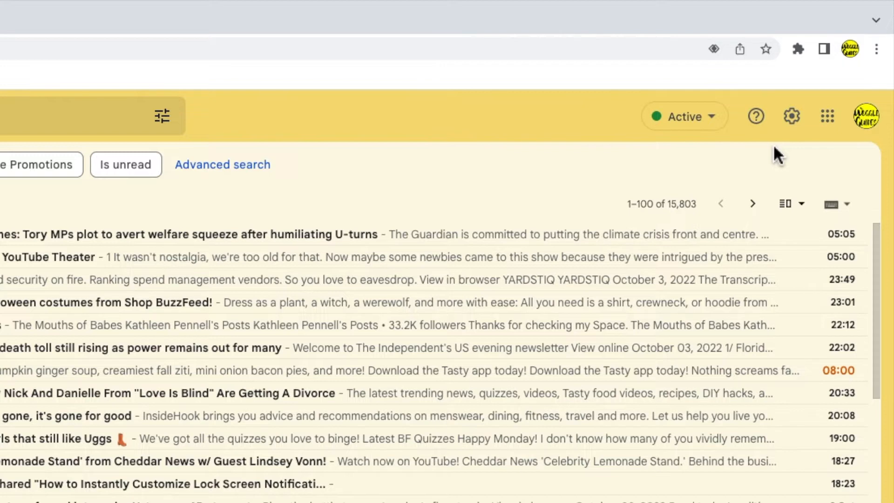
mouse_move(875, 150)
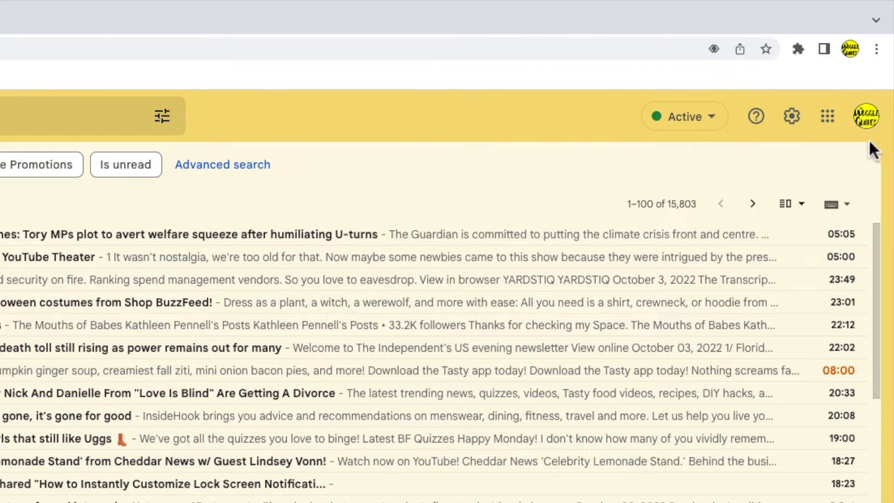
mouse_move(866, 115)
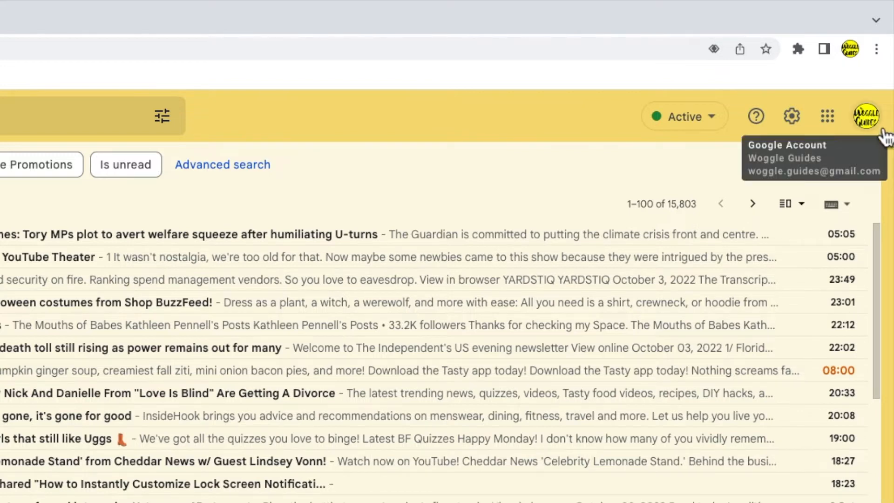
Show the Woggle Guides account panel with its manage and sign-out options.
click(865, 116)
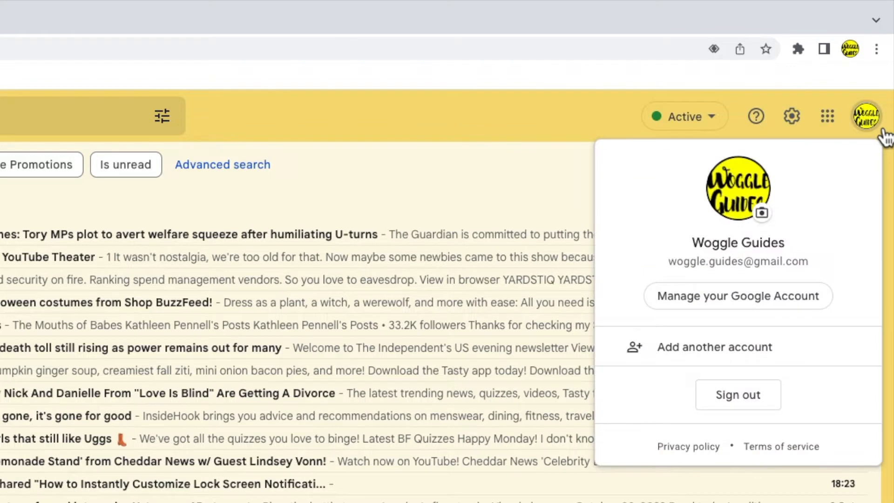
mouse_move(865, 300)
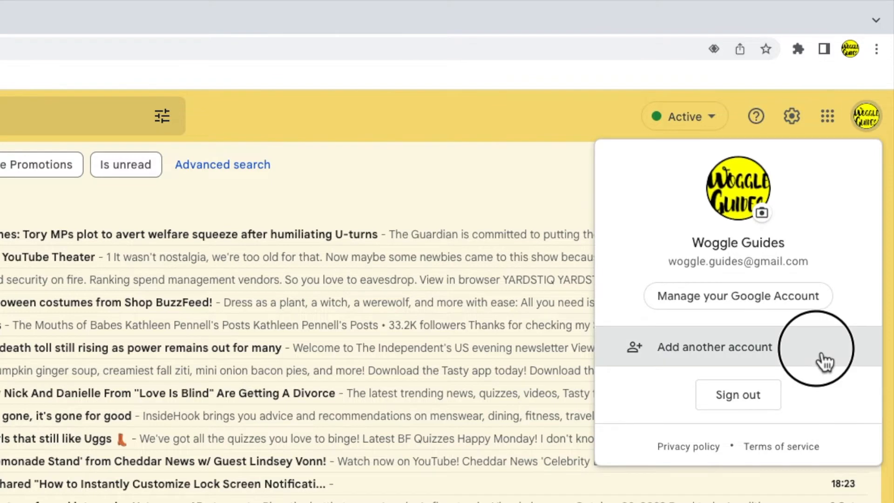
click(714, 346)
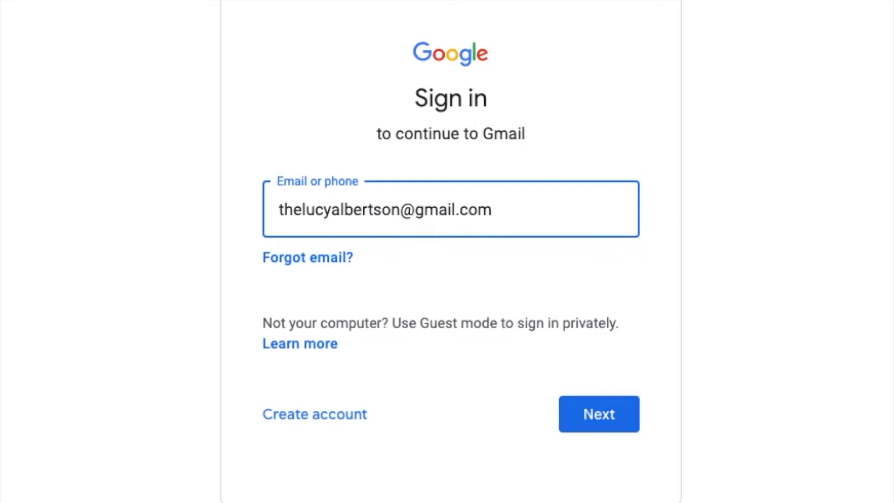
click(598, 413)
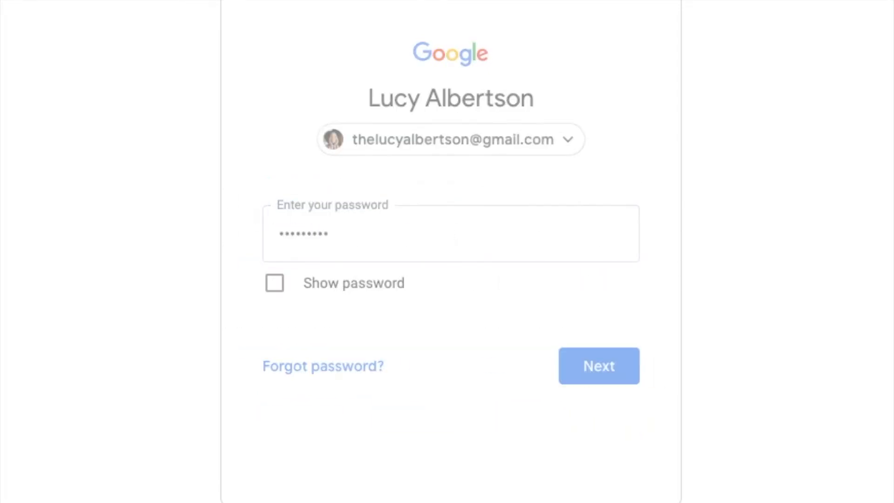
click(598, 365)
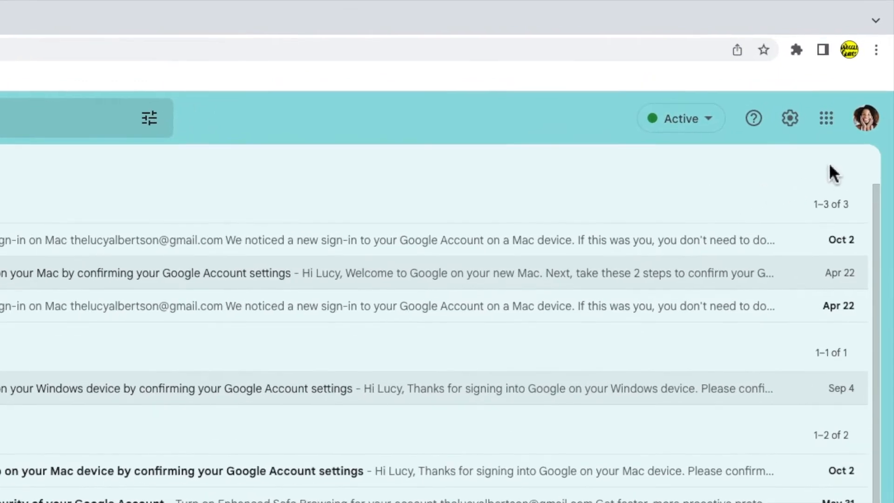
click(864, 119)
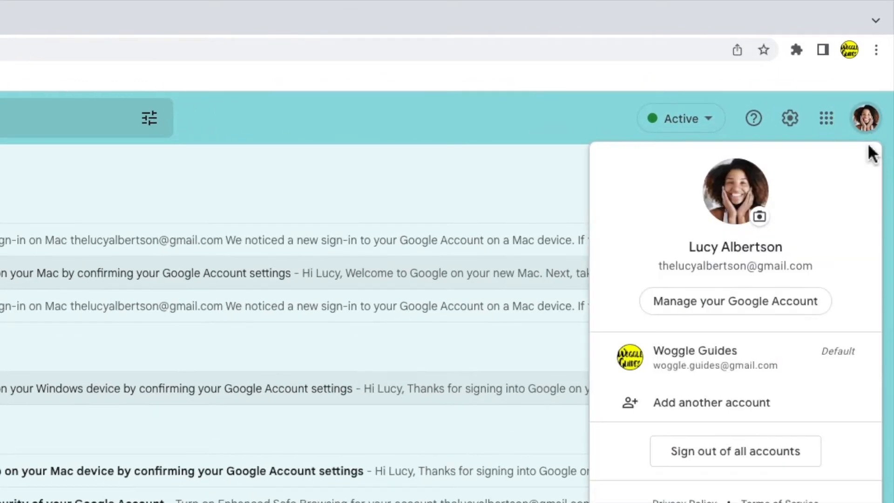